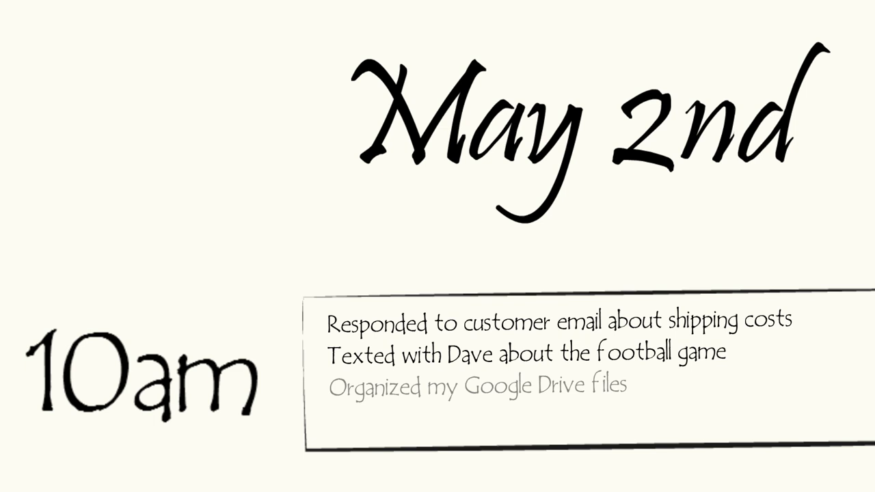
{"action": "type", "text": "Drafted my status report"}
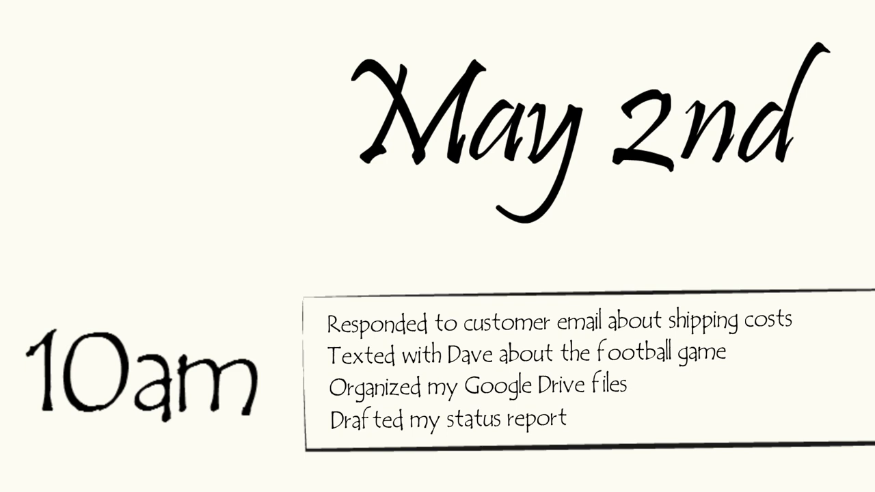